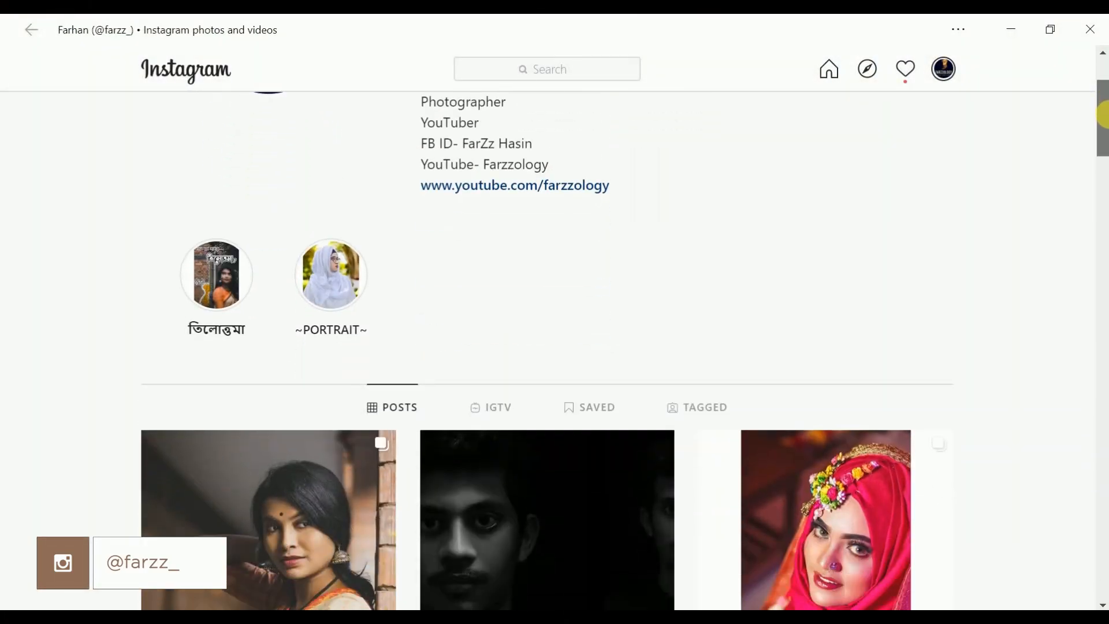
Open the 2020 Golden Gate Bridge photo from All Photos and show its Share menu.
scroll("down", 3)
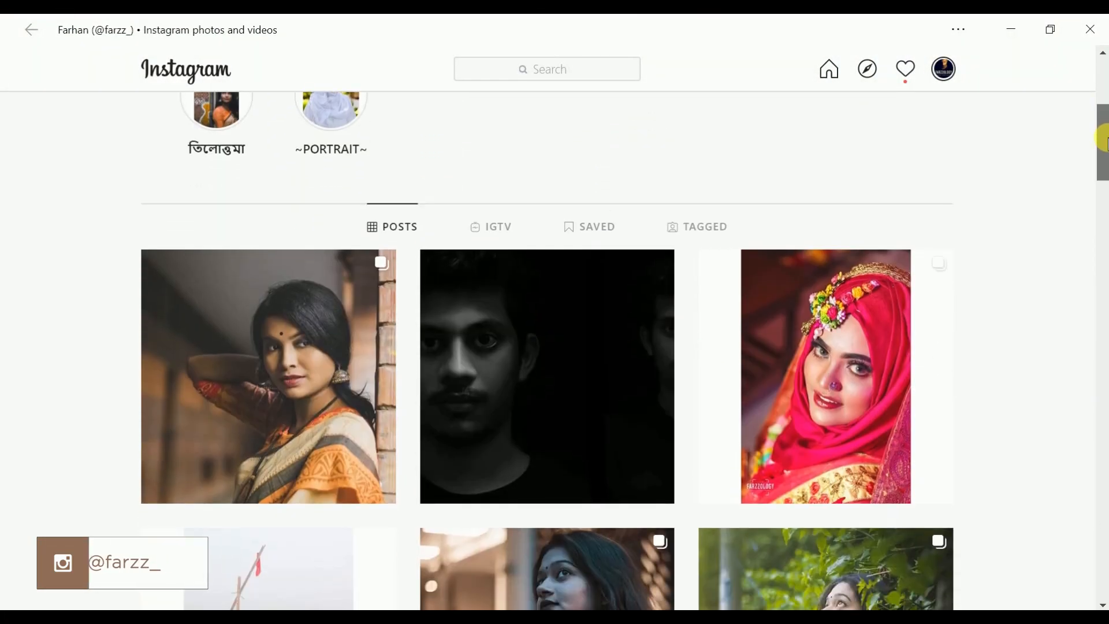
scroll("down", 3)
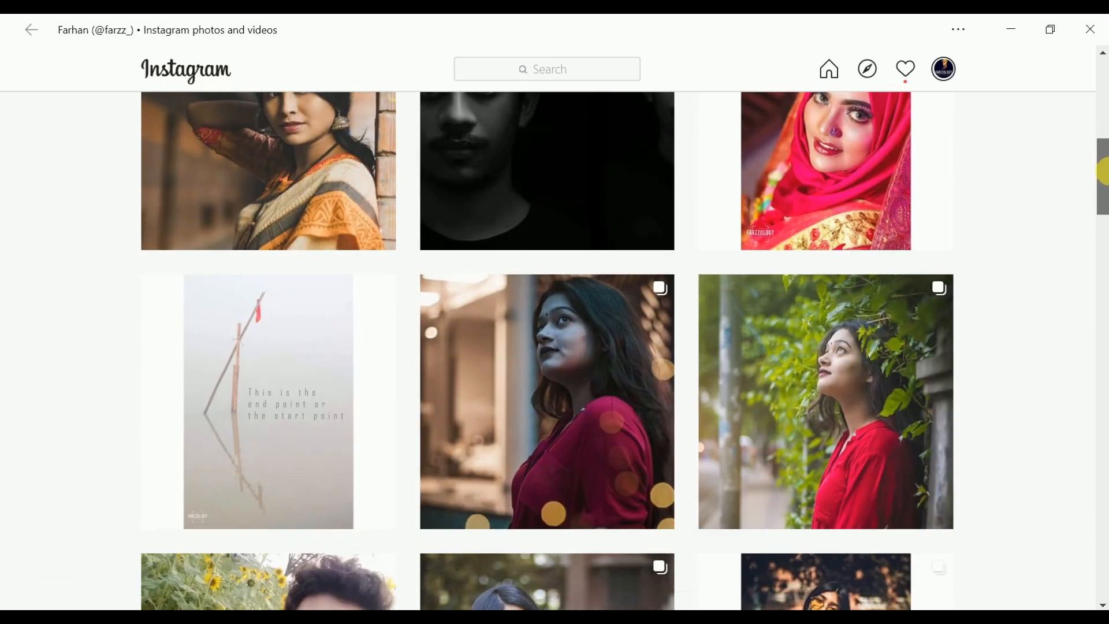
scroll("down", 3)
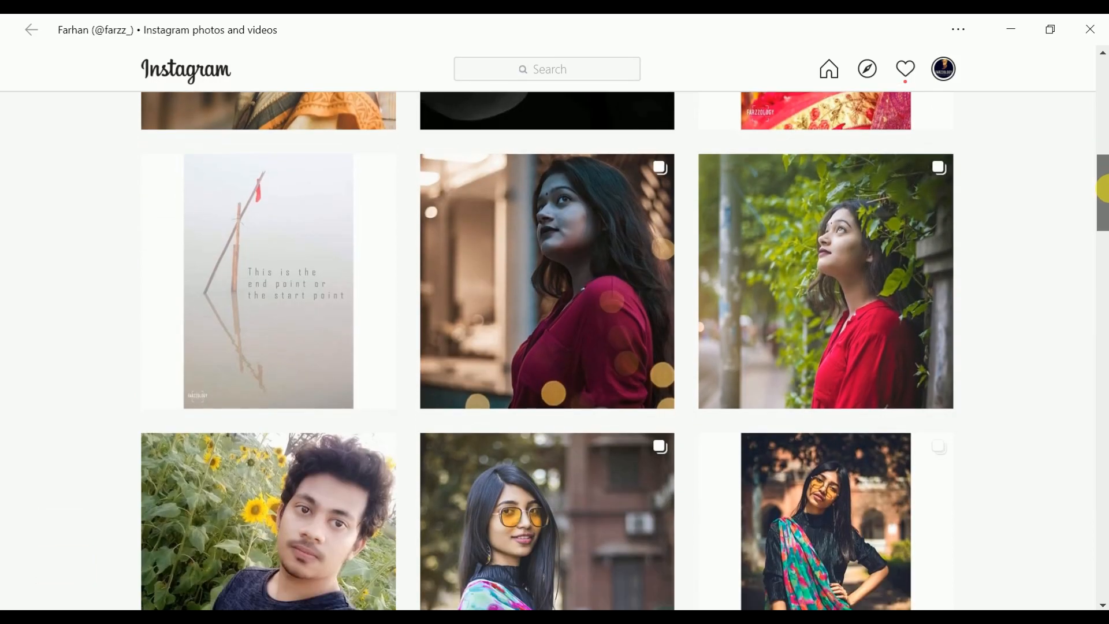
scroll("down", 3)
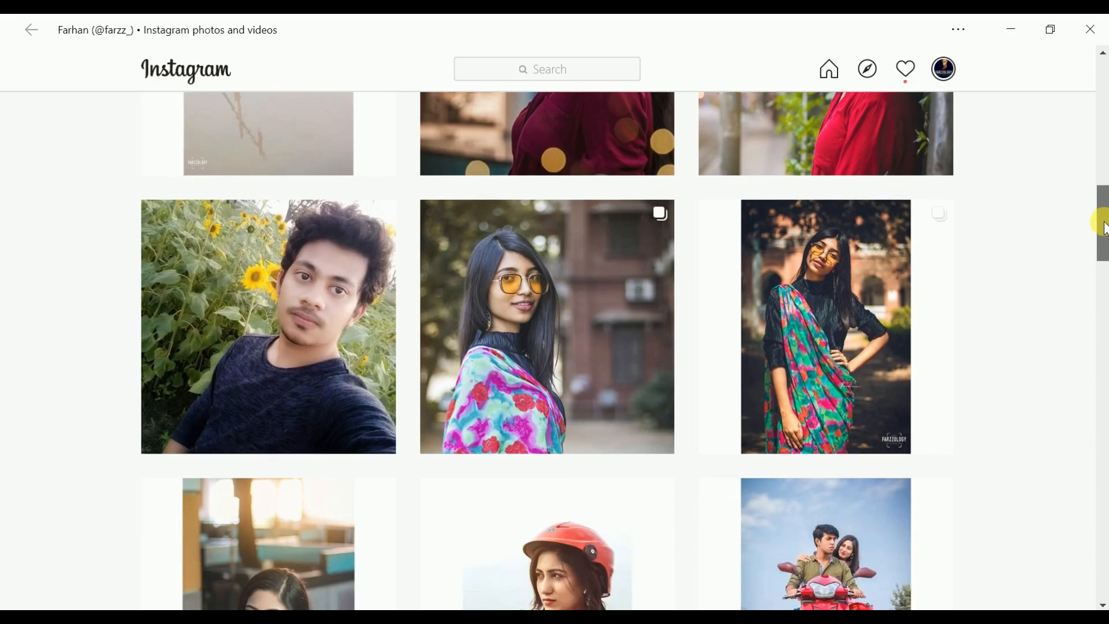
scroll("down", 3)
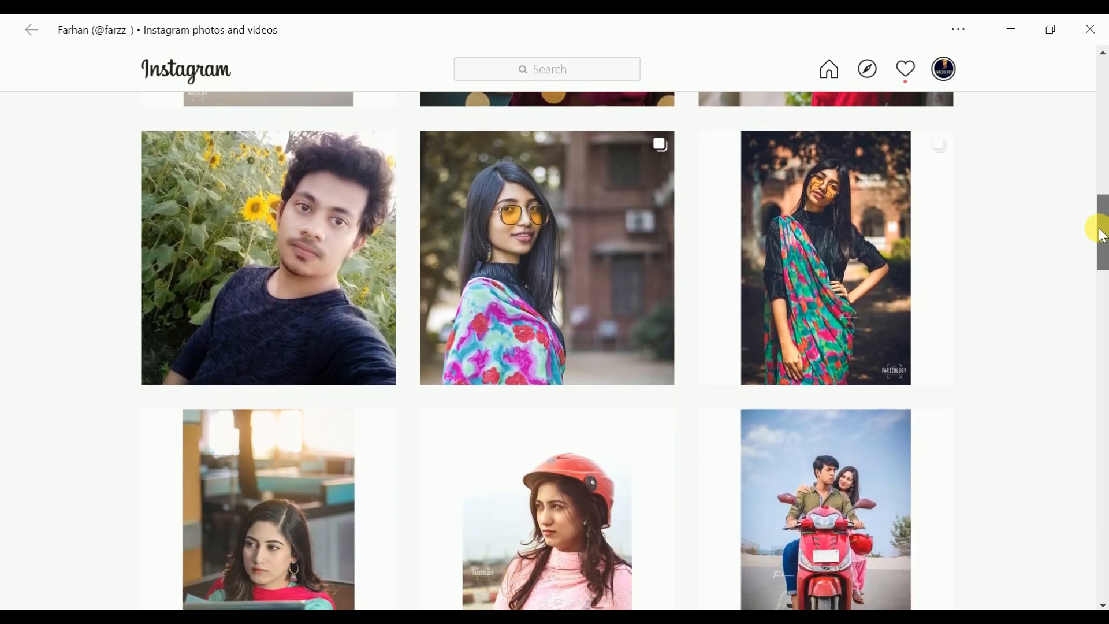
scroll("down", 3)
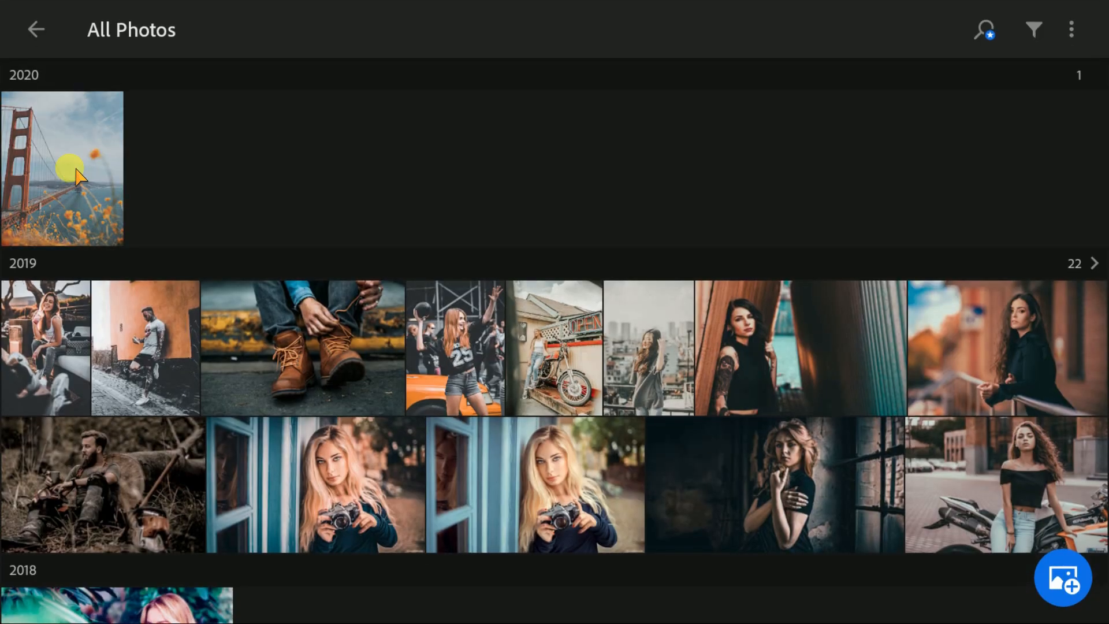
left_click(62, 167)
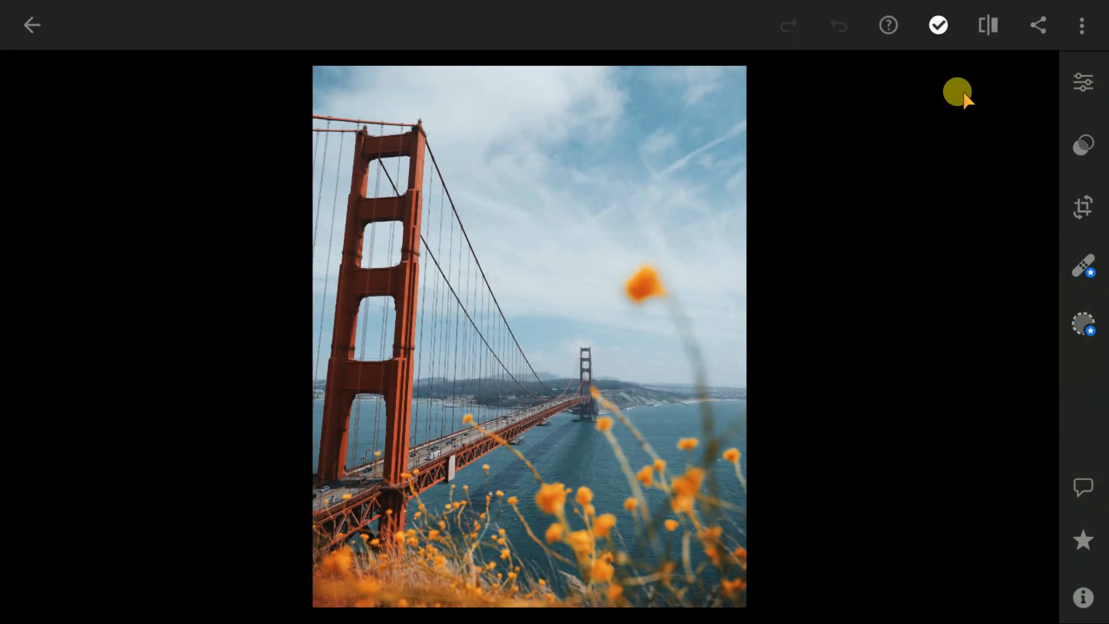
left_click(1037, 25)
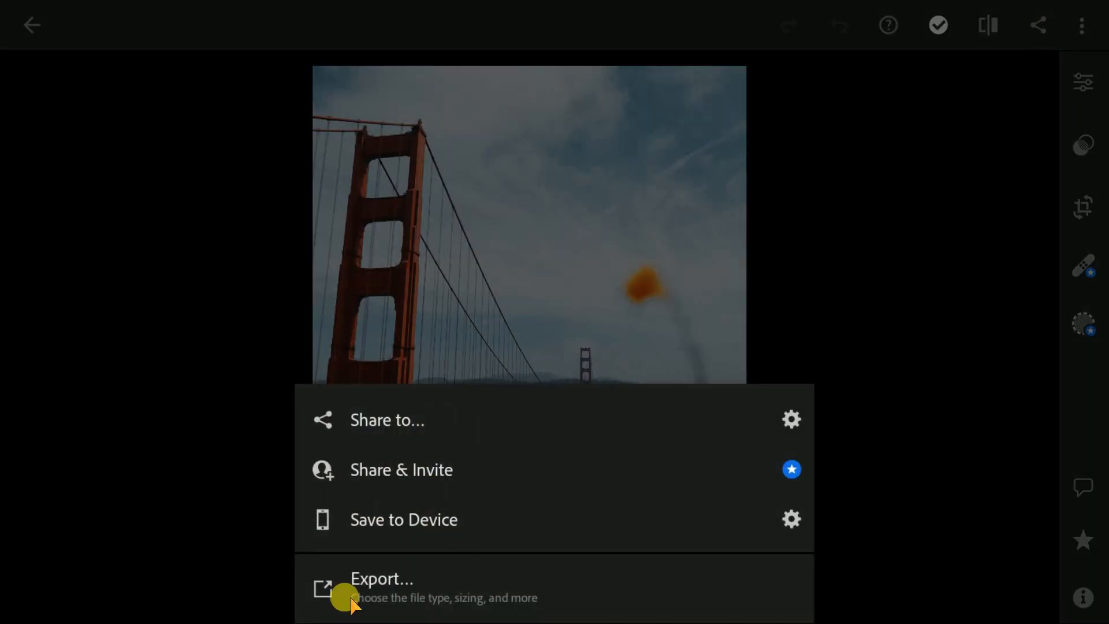
Open the photo's export settings with JPG as the file type and Custom dimensions.
left_click(382, 578)
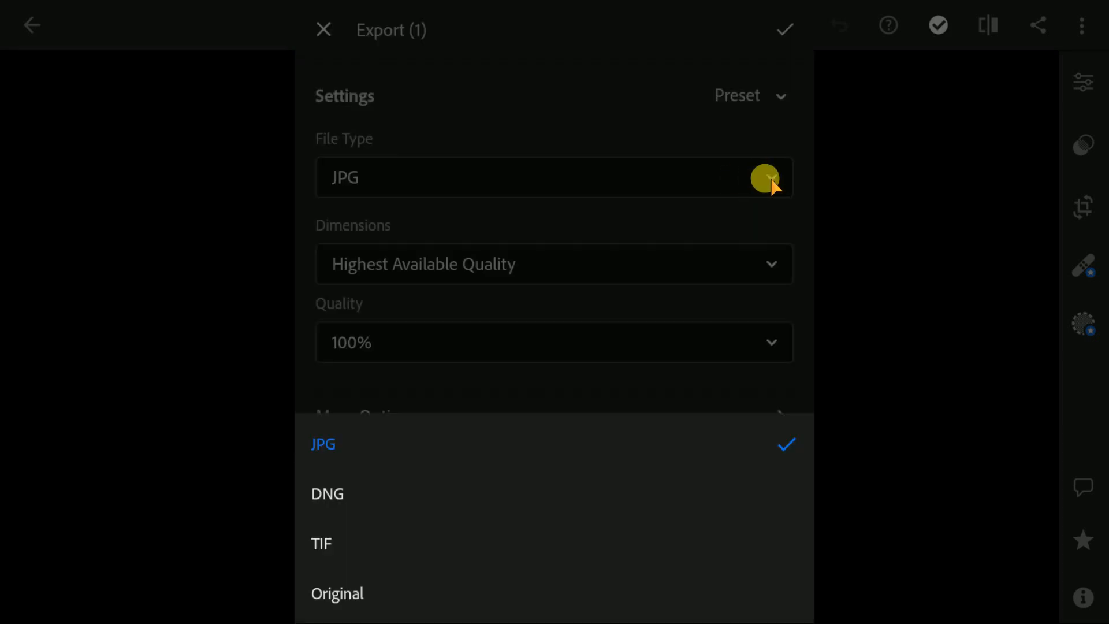
left_click(323, 444)
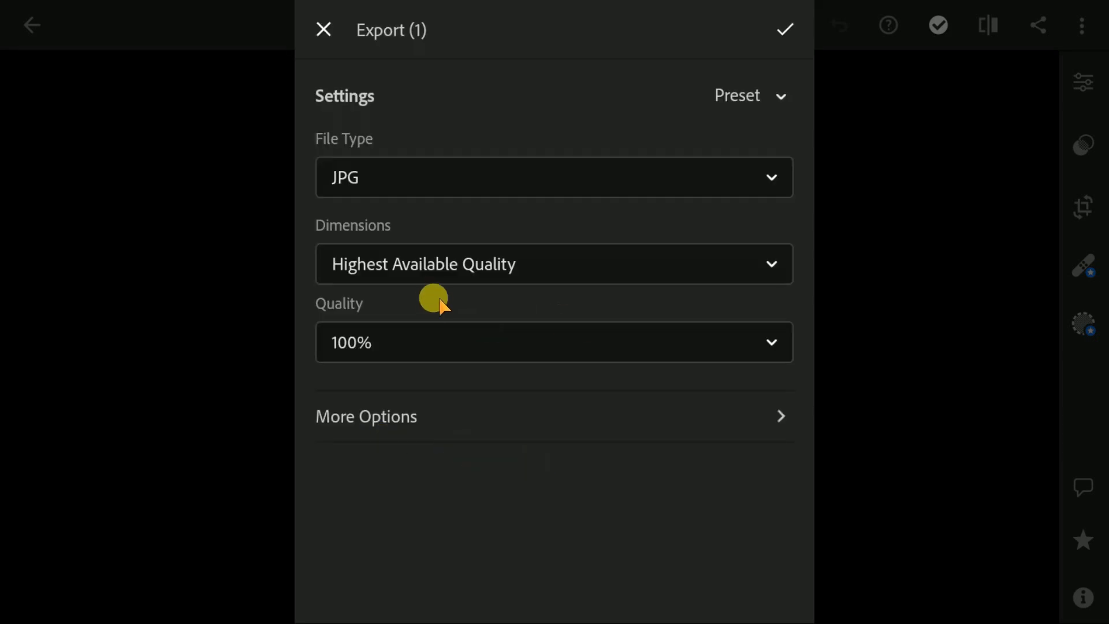
left_click(554, 264)
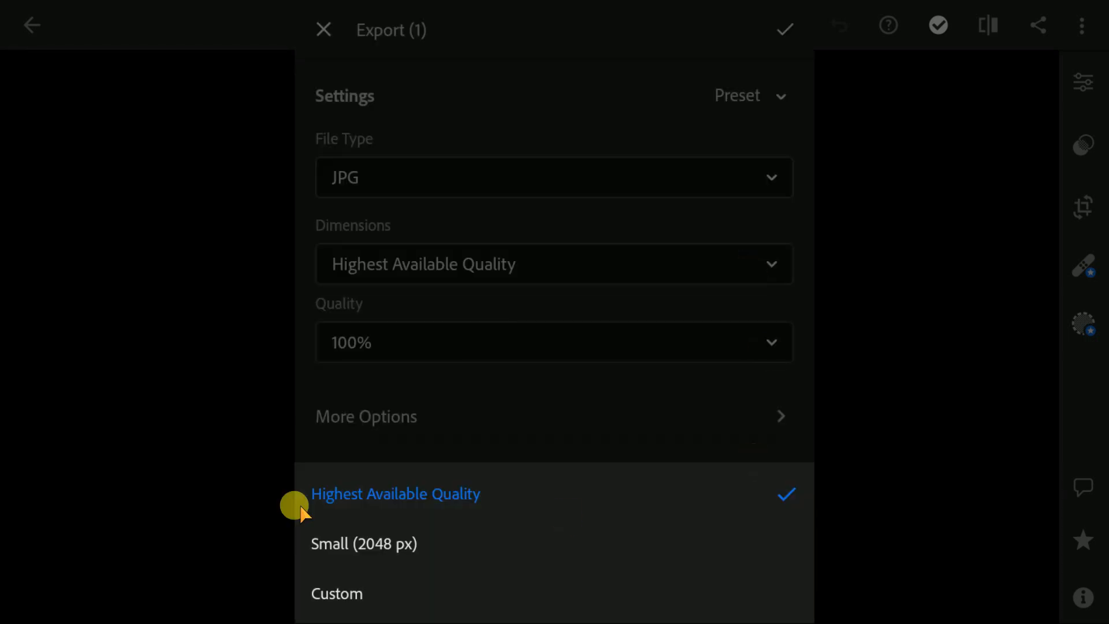
left_click(337, 593)
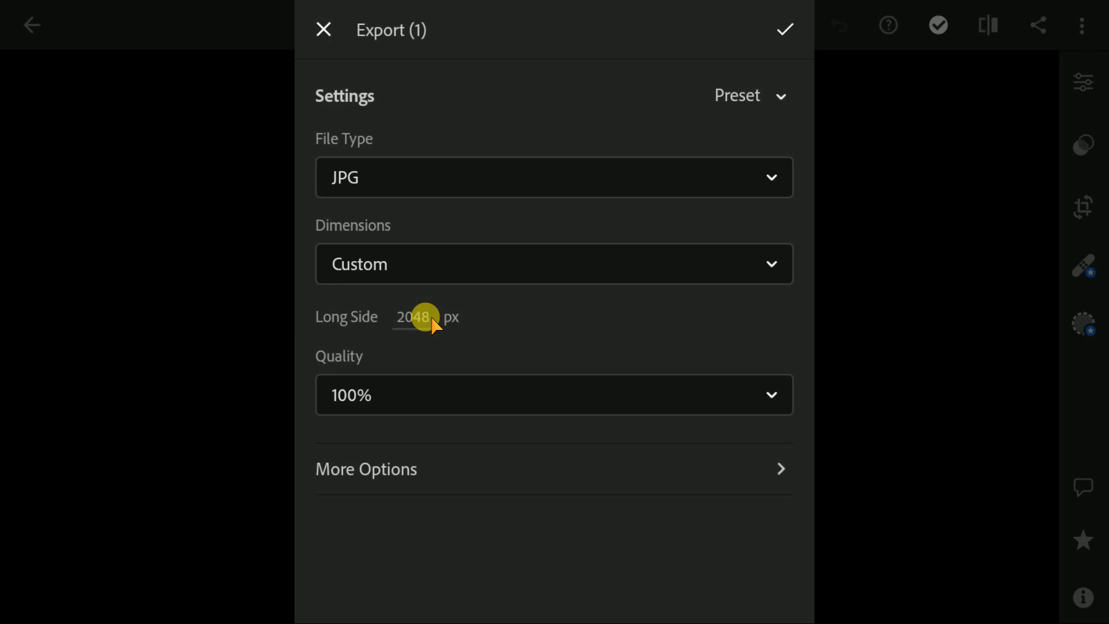
Replace the 2048 px long side value with 1350 px.
double_click(416, 317)
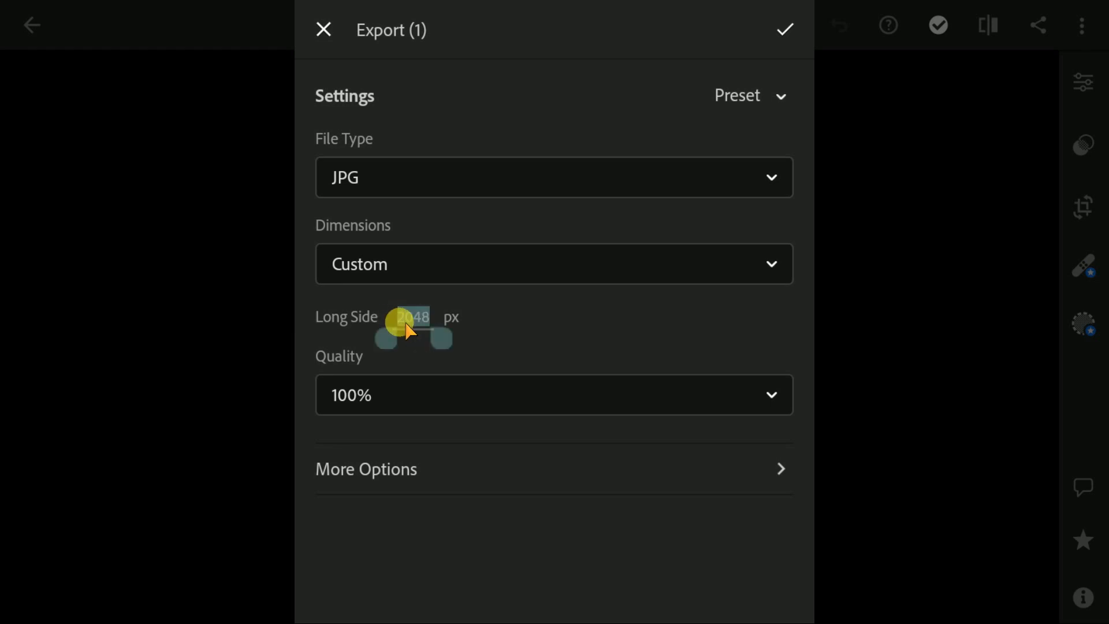
left_click(413, 317)
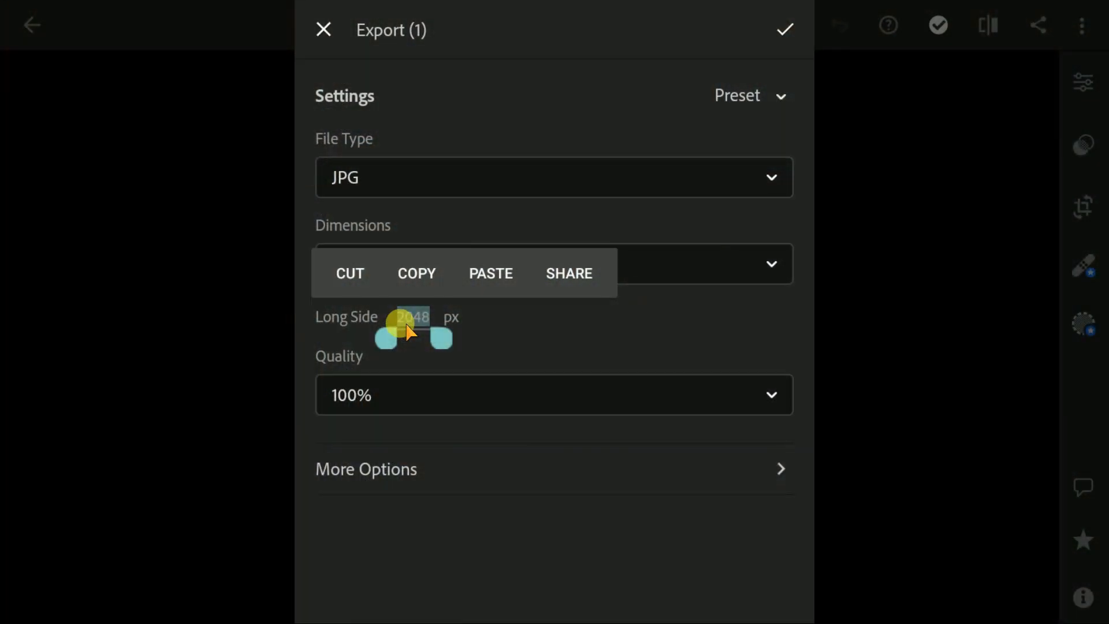
double_click(413, 316)
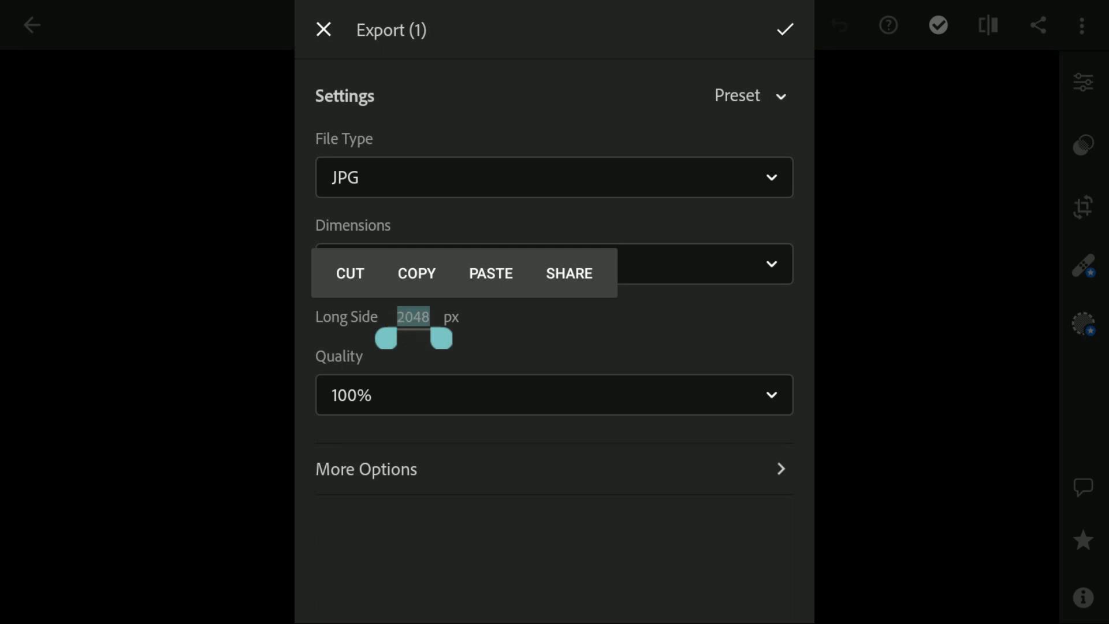
type("18")
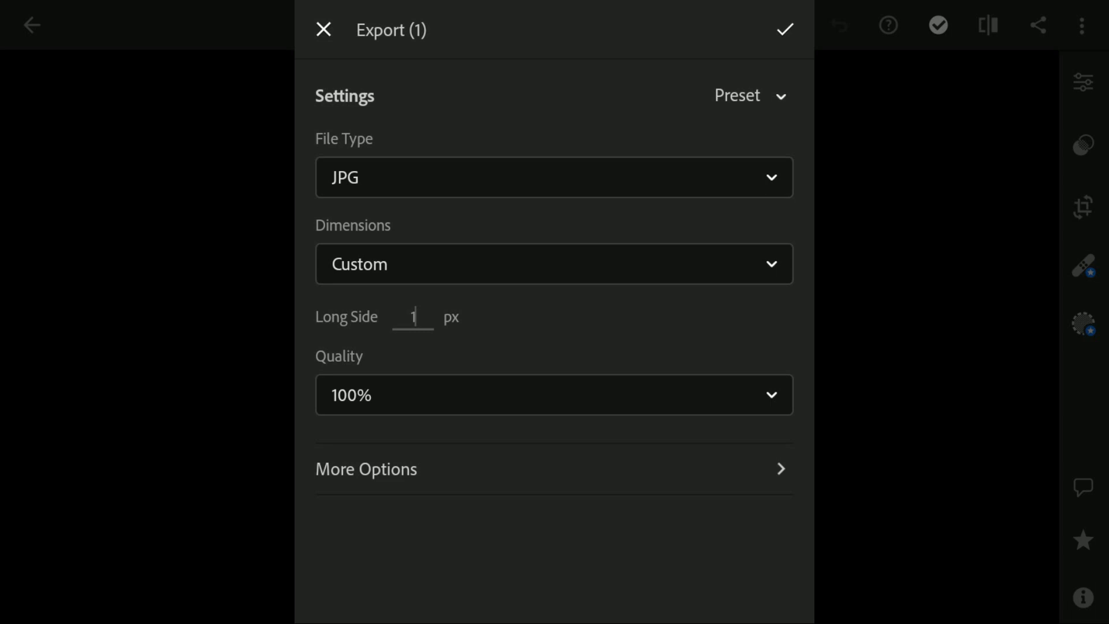
type("080")
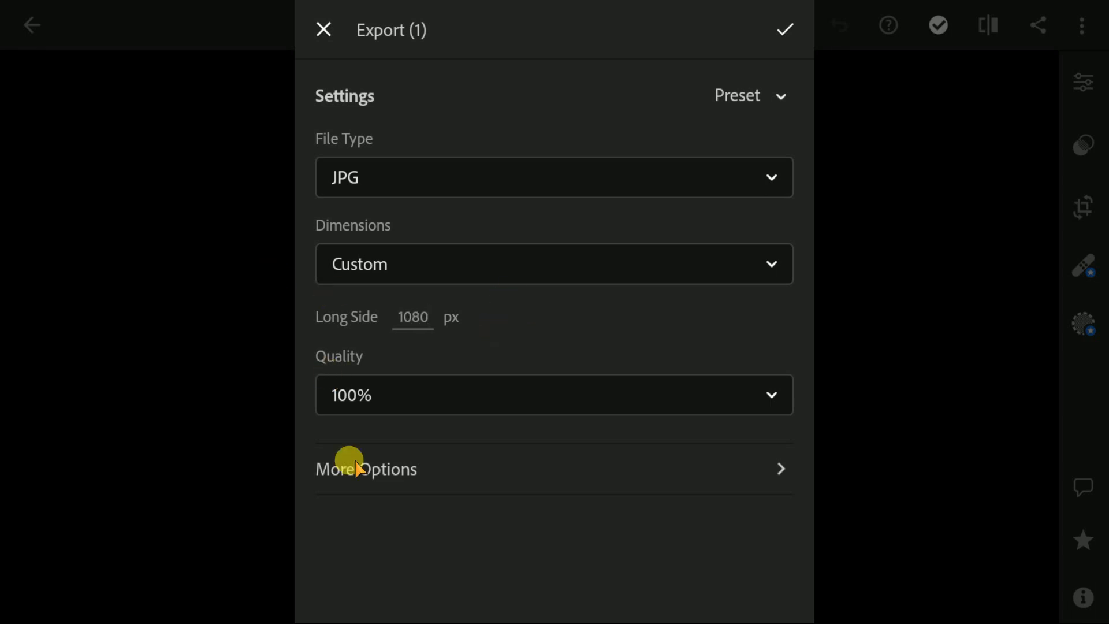
mouse_move(364, 321)
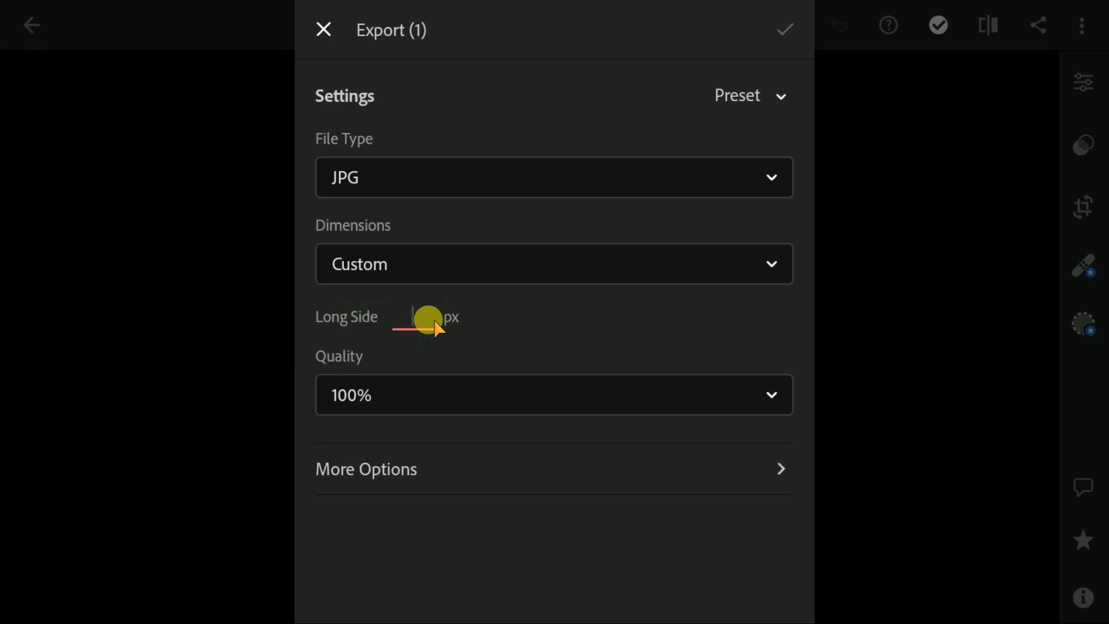
type("135")
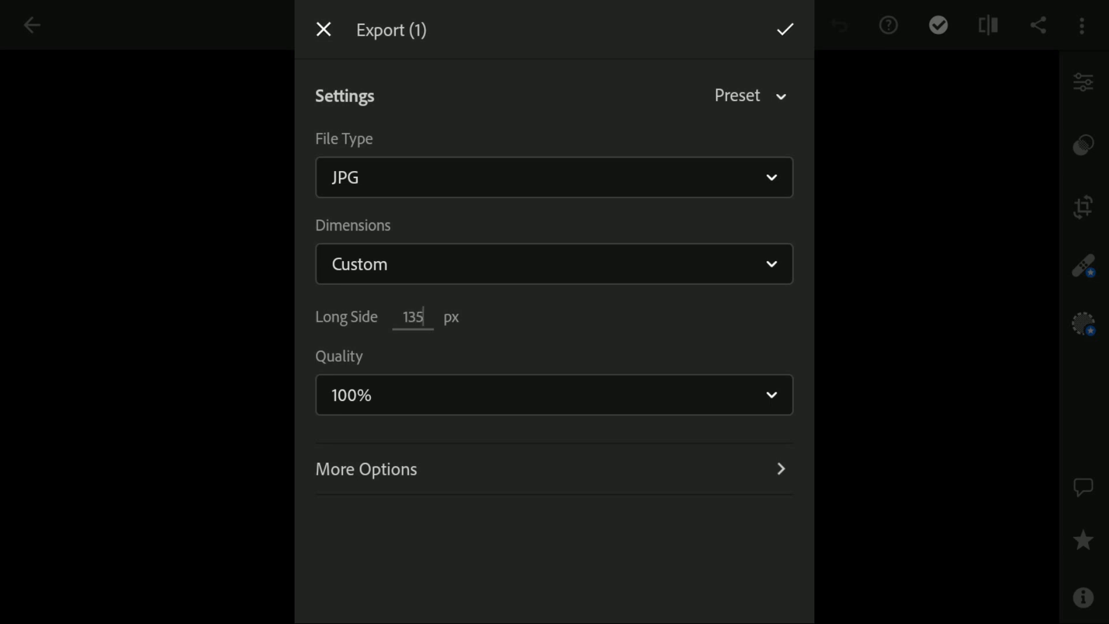
type("1350")
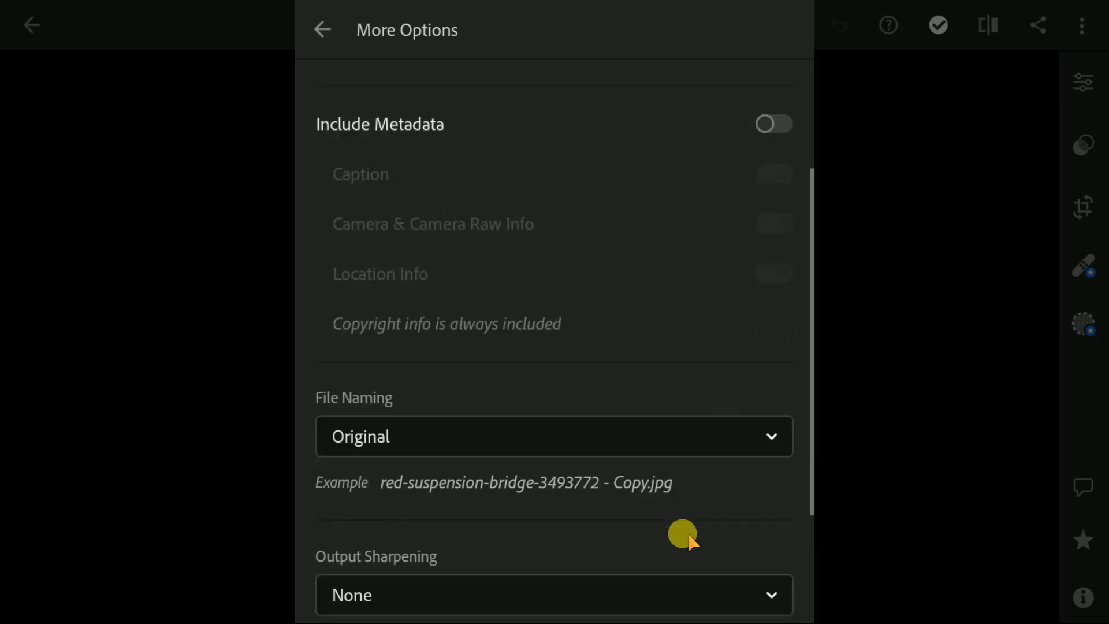
Keep the export colour space set to sRGB in More Options.
scroll("down", 3)
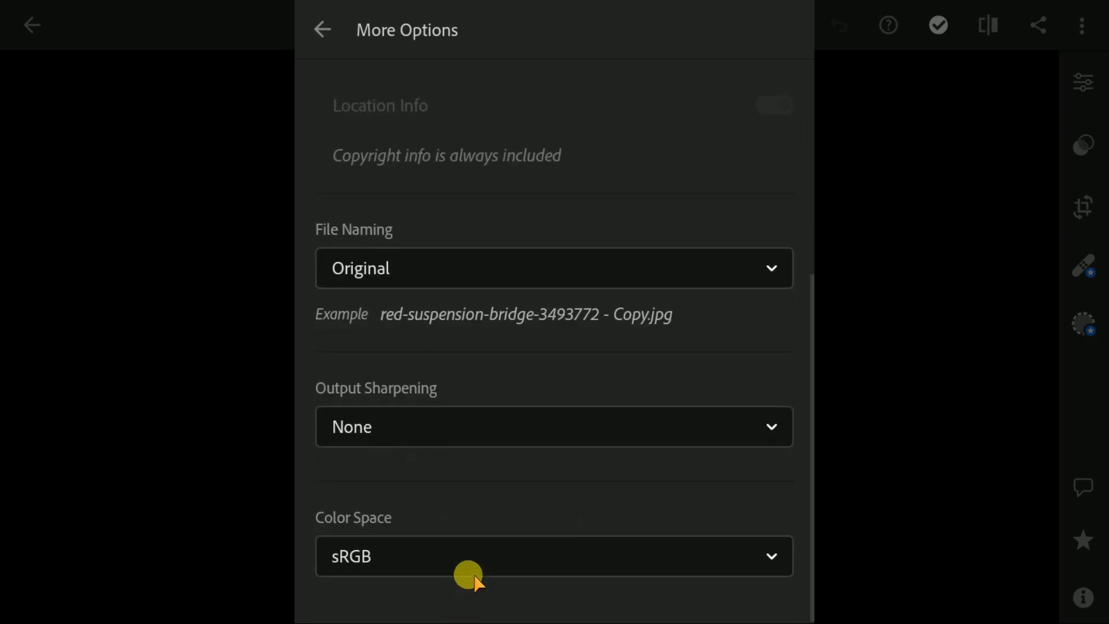
left_click(554, 555)
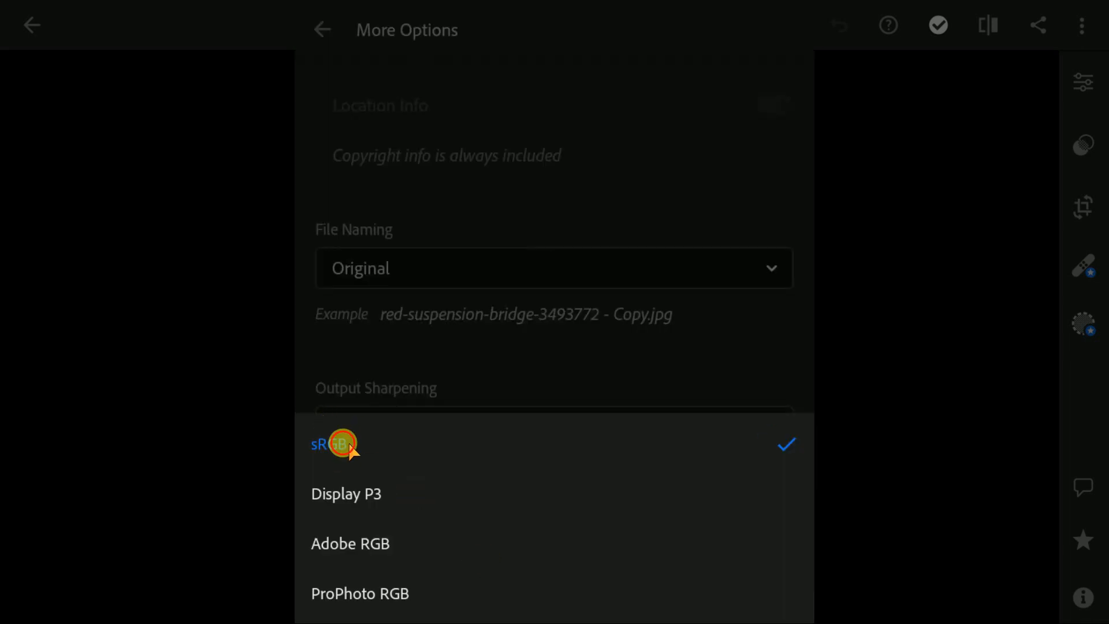
left_click(334, 444)
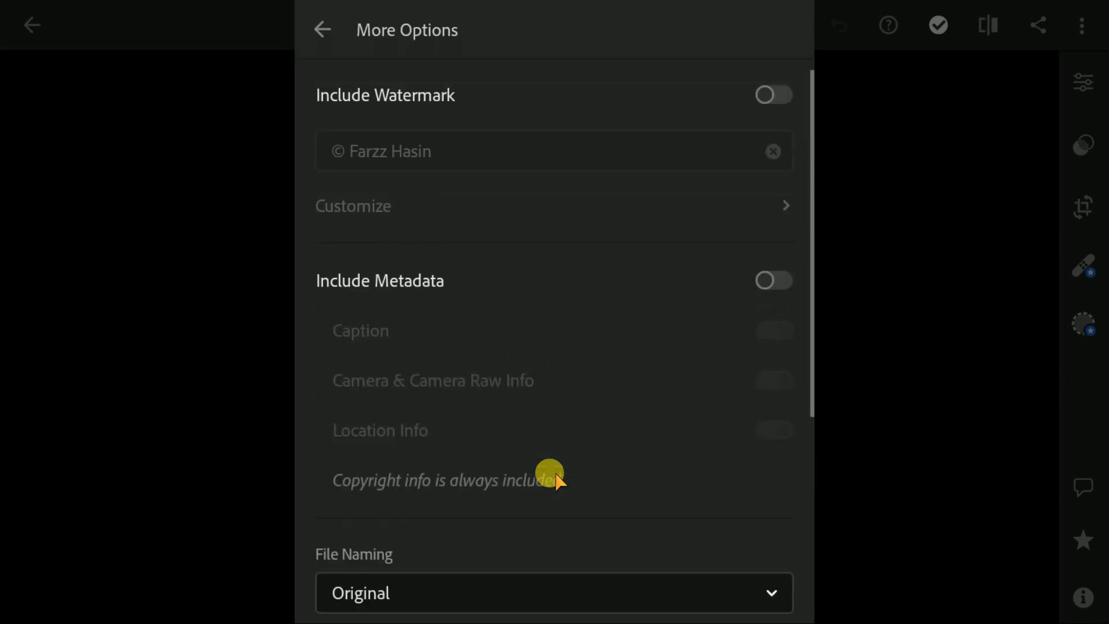
Switch on Include Watermark, leave More Options, and start the export.
left_click(773, 94)
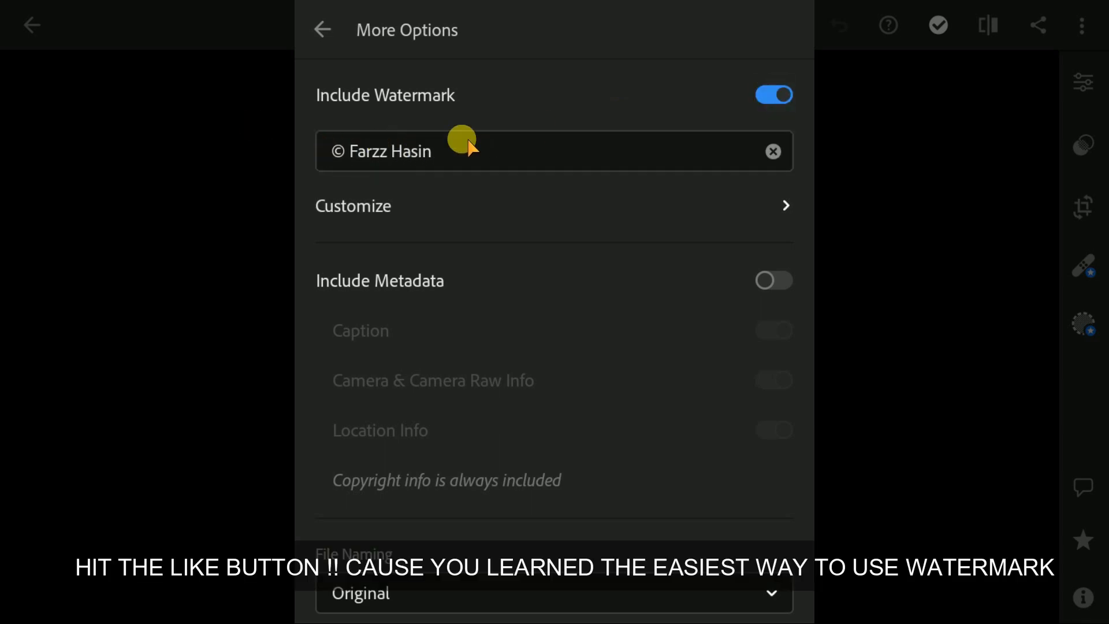
scroll("down", 3)
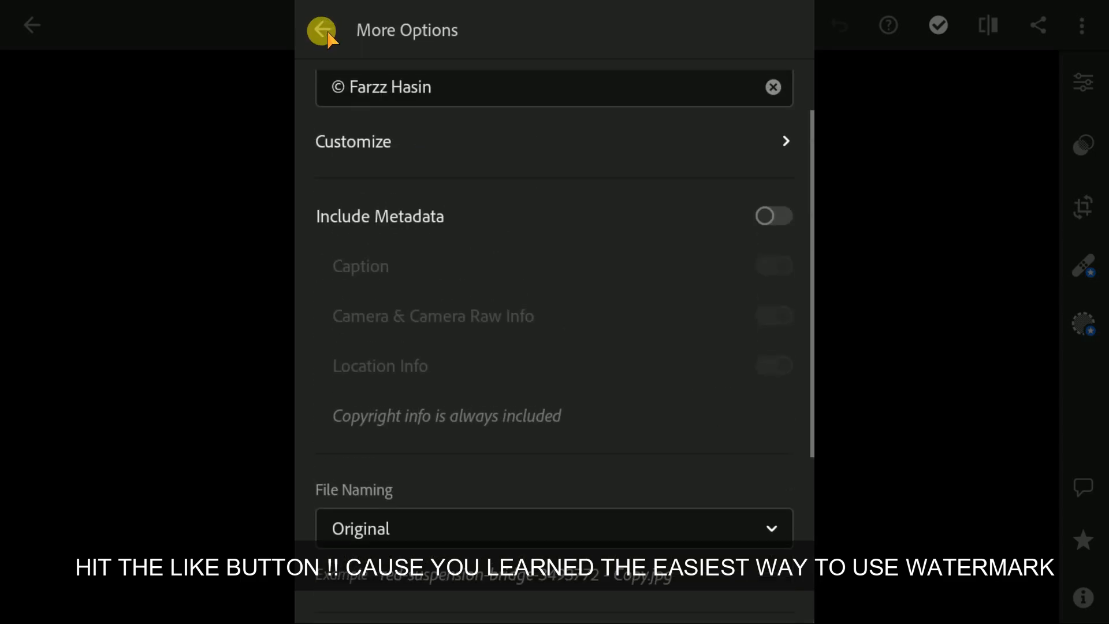
left_click(322, 29)
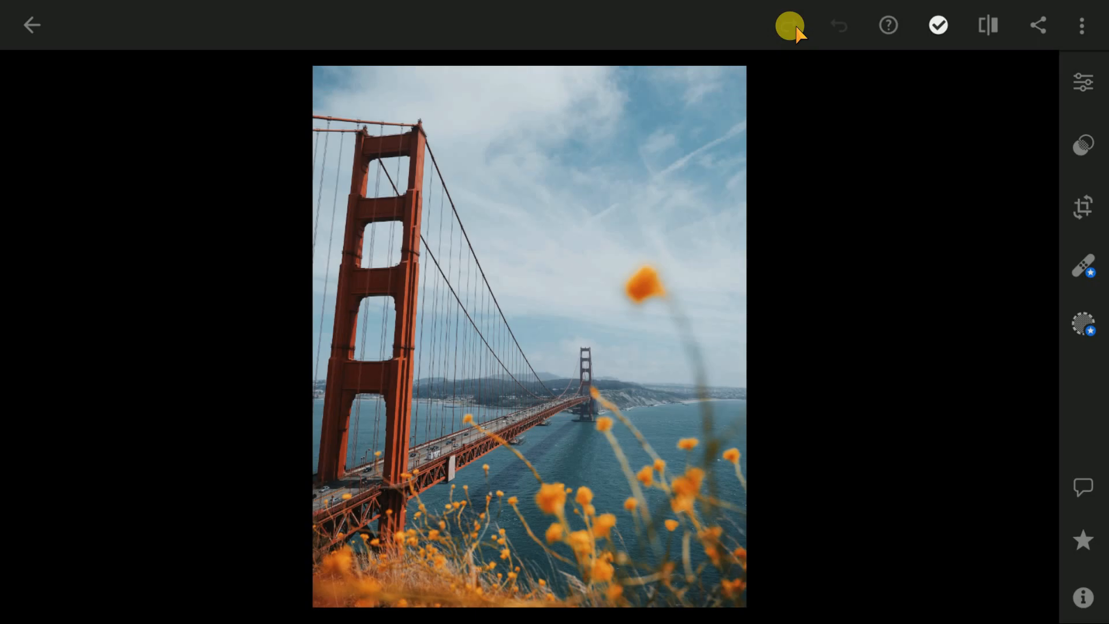
left_click(1037, 25)
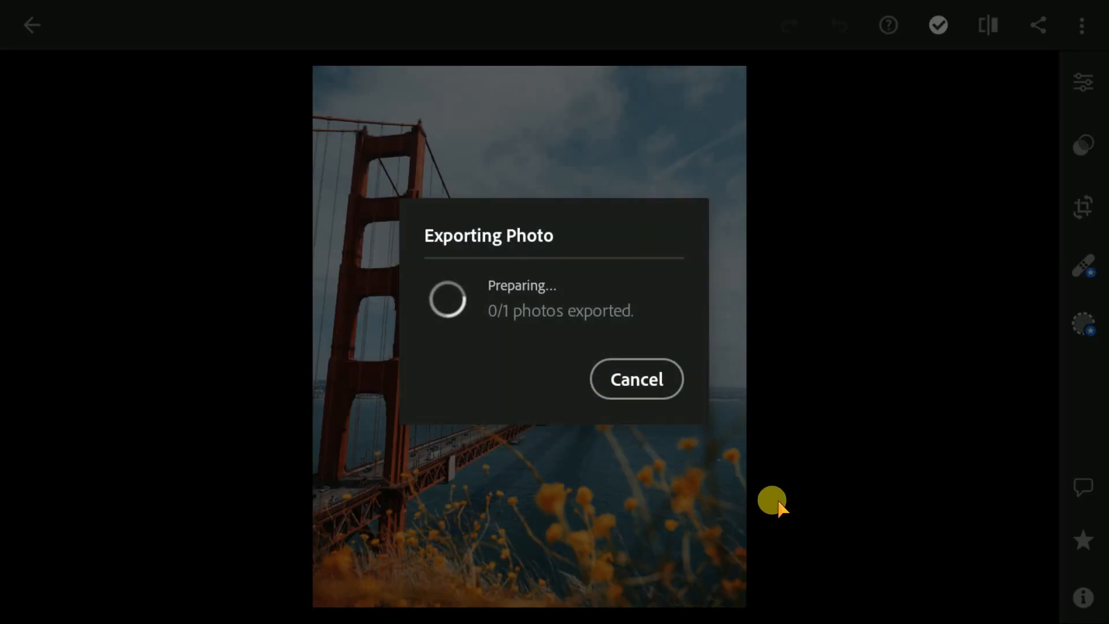